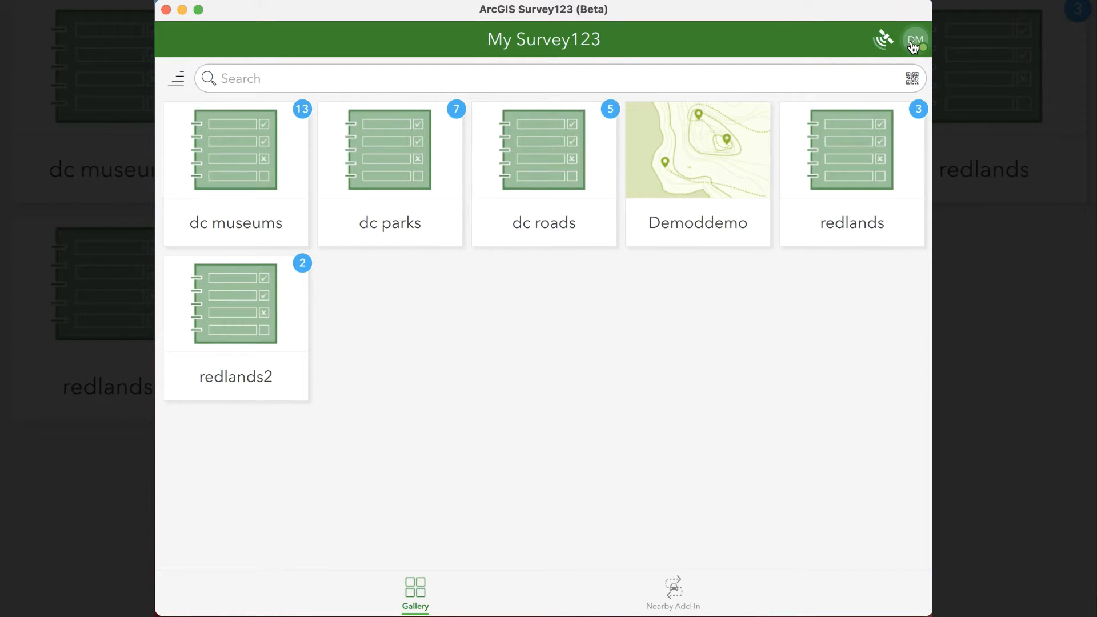
Step: Open app Settings from the account panel and scroll down to check the Beta Add-Ins toggle
click(914, 39)
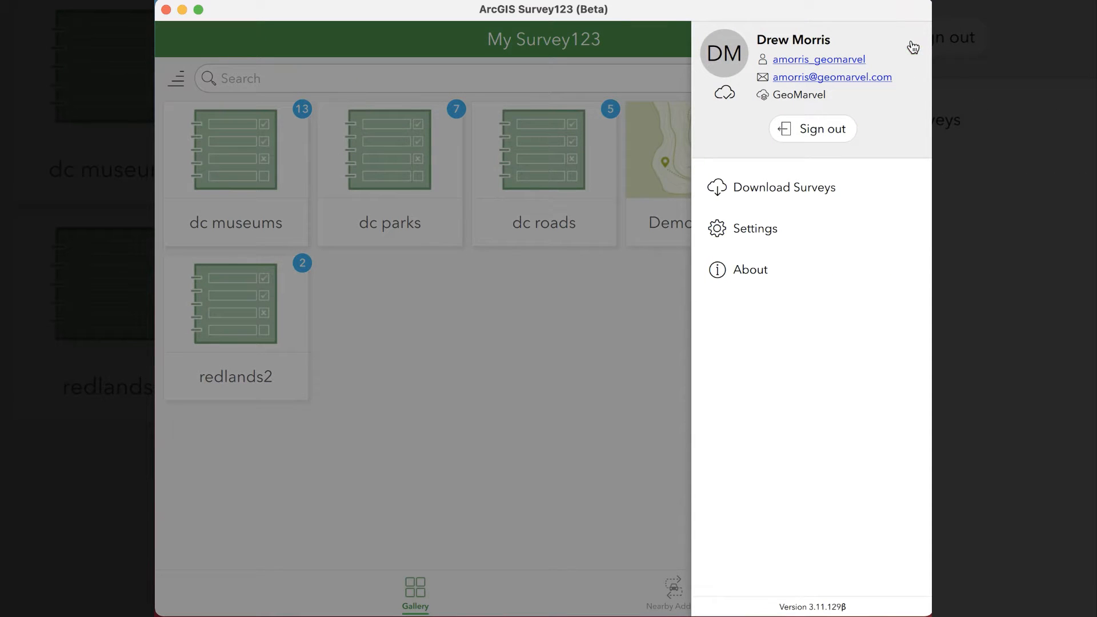
click(757, 228)
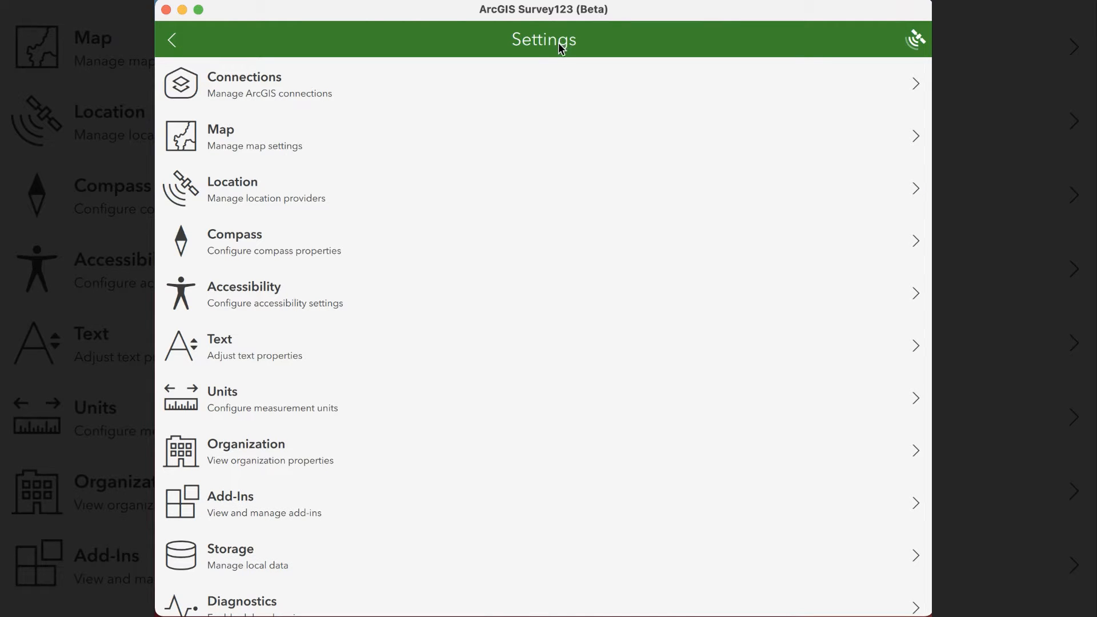
scroll(down, 3)
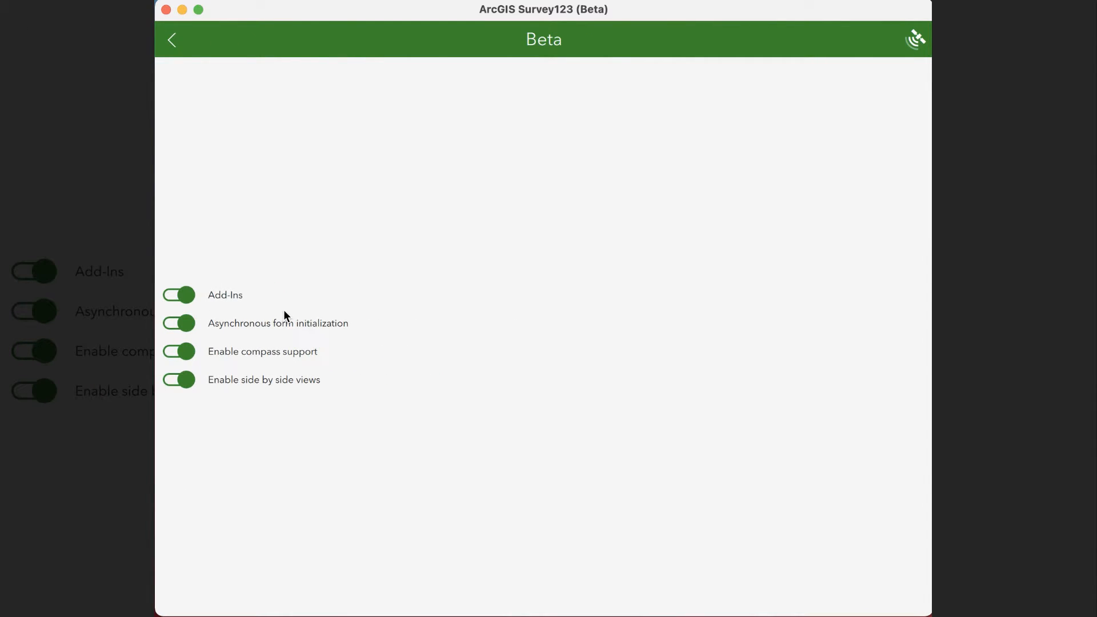
mouse_move(364, 89)
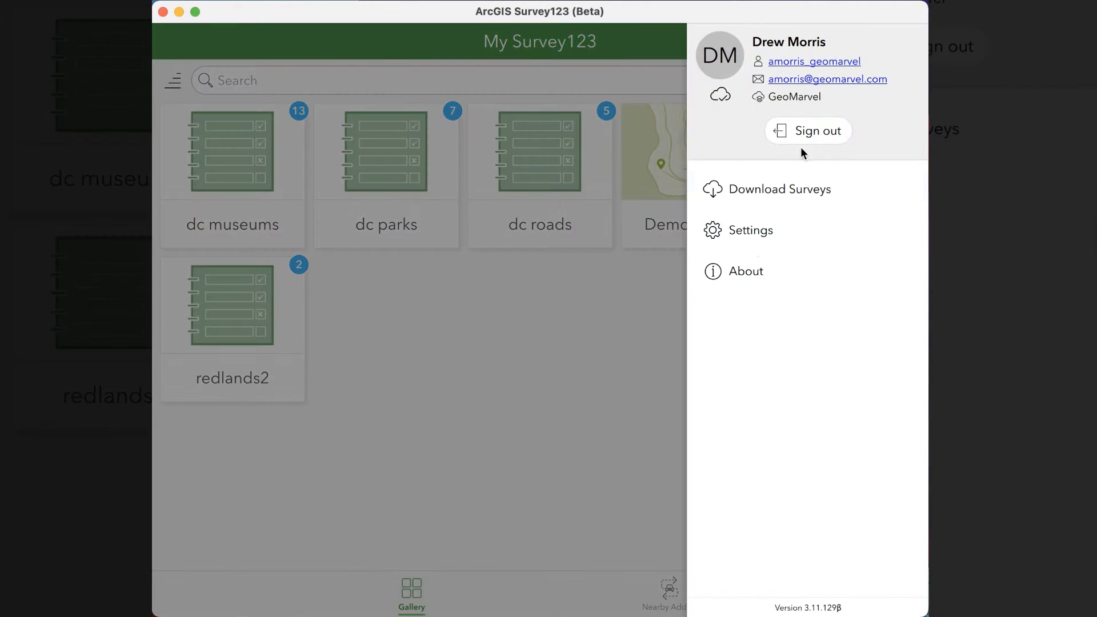
Step: Dismiss the account panel to reveal the six-survey gallery, including dc museums and redlands2
click(749, 230)
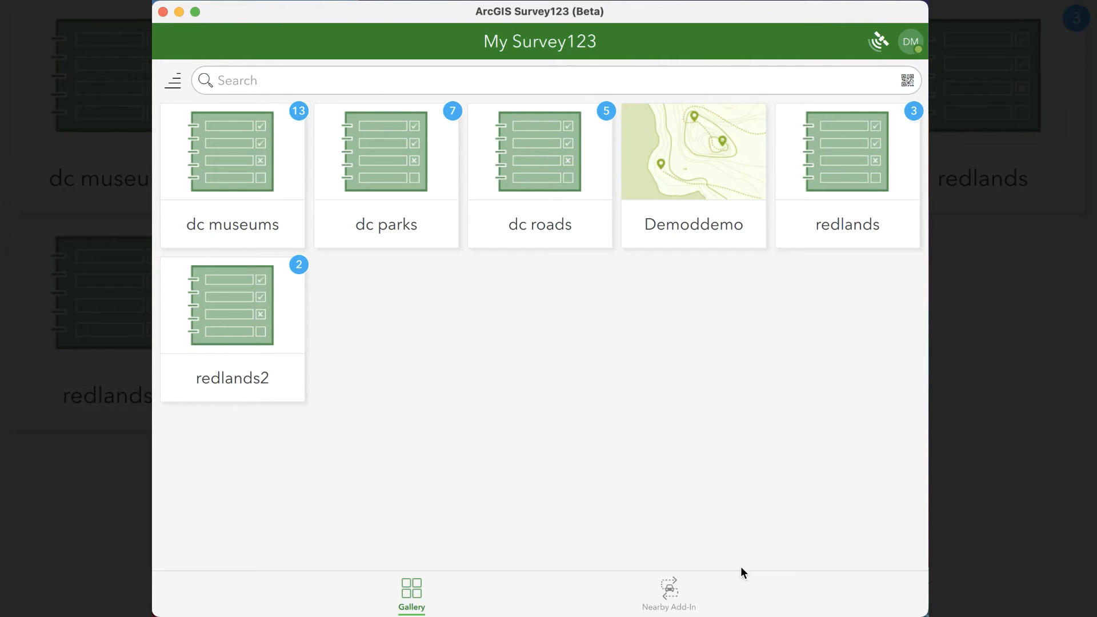
mouse_move(530, 387)
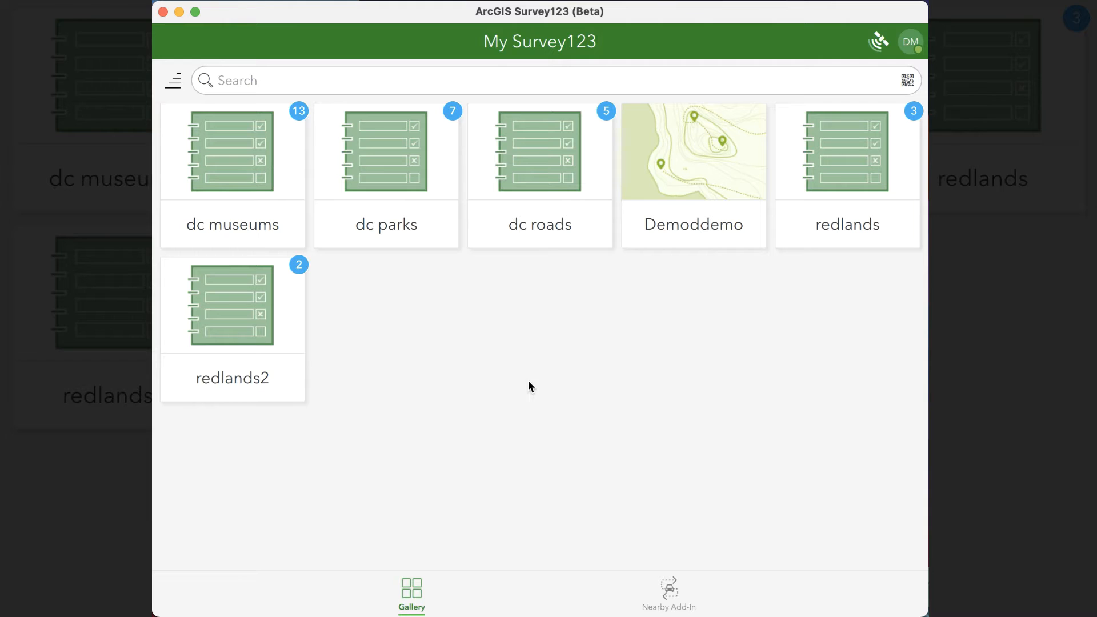
mouse_move(462, 369)
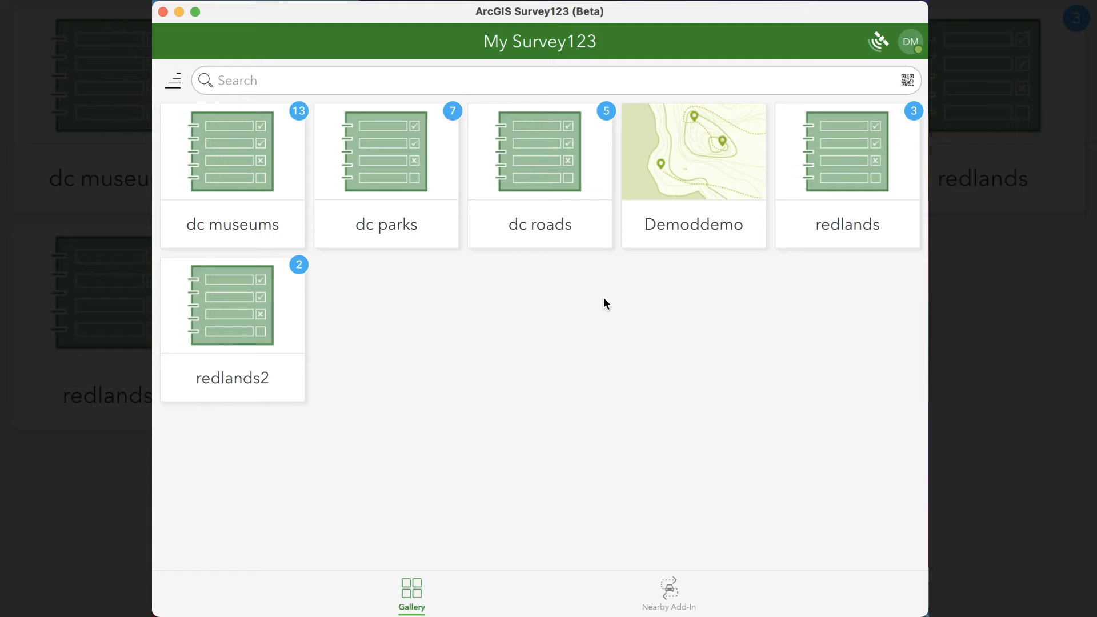
mouse_move(297, 117)
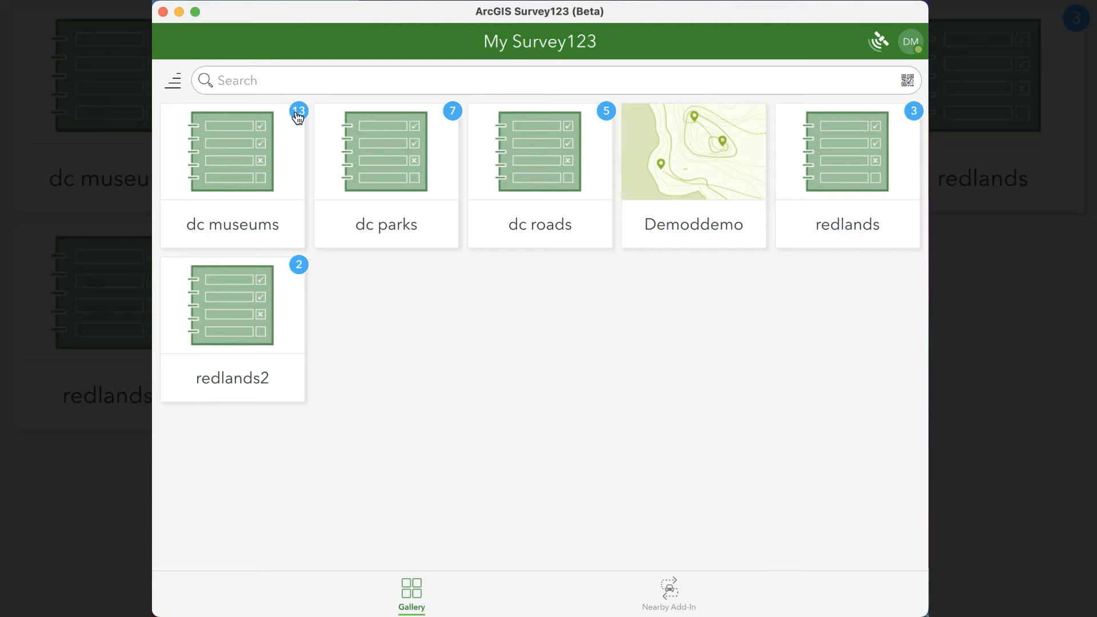
mouse_move(295, 164)
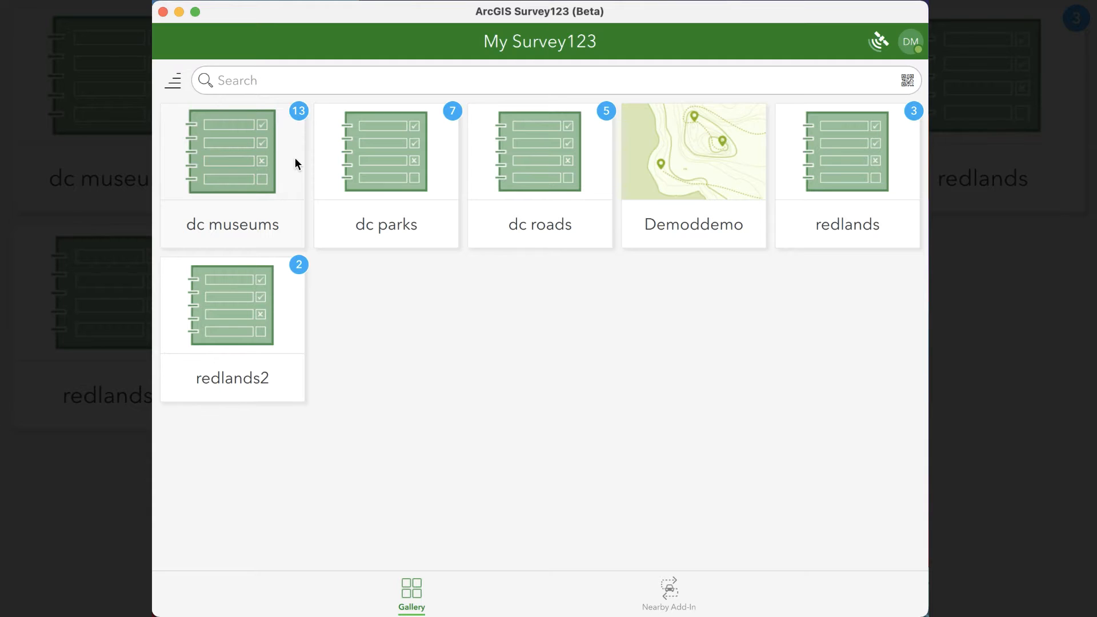
click(232, 151)
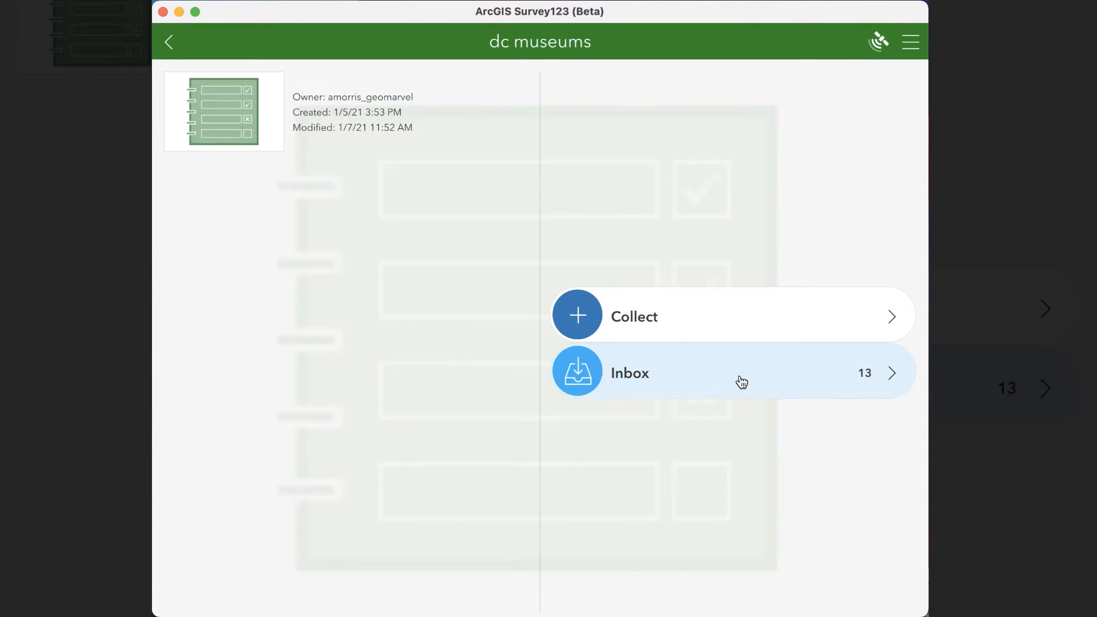
click(732, 371)
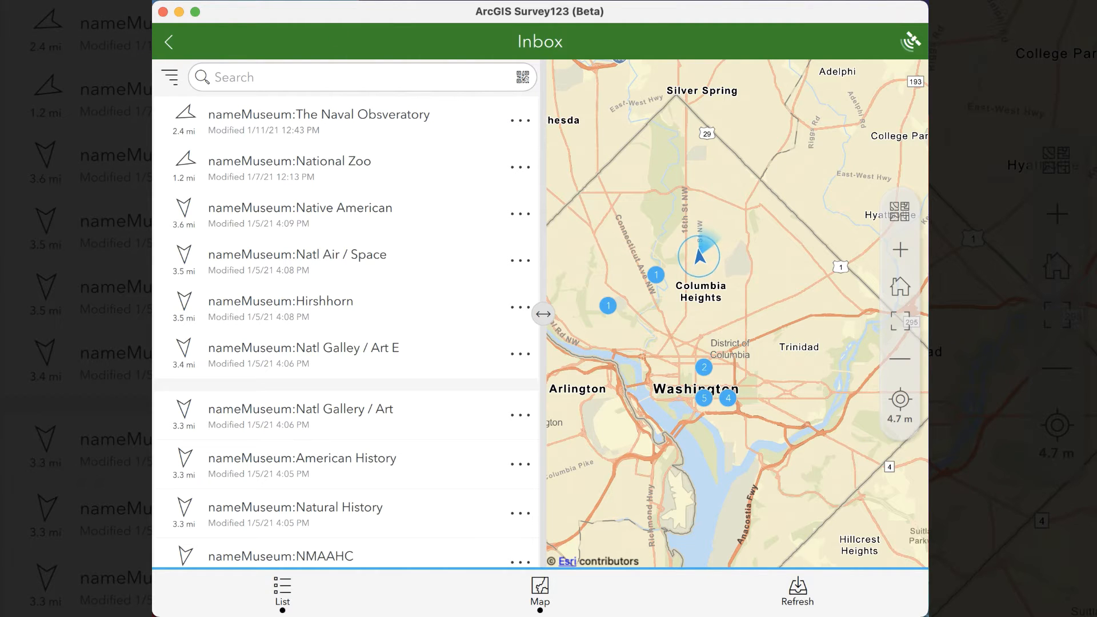
click(169, 41)
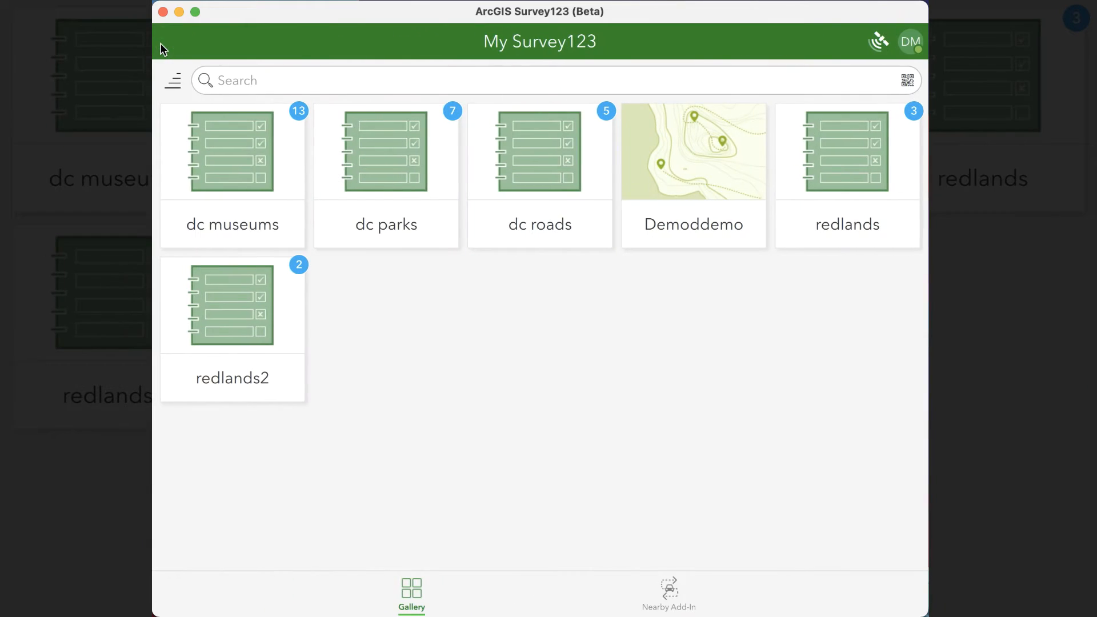
mouse_move(549, 439)
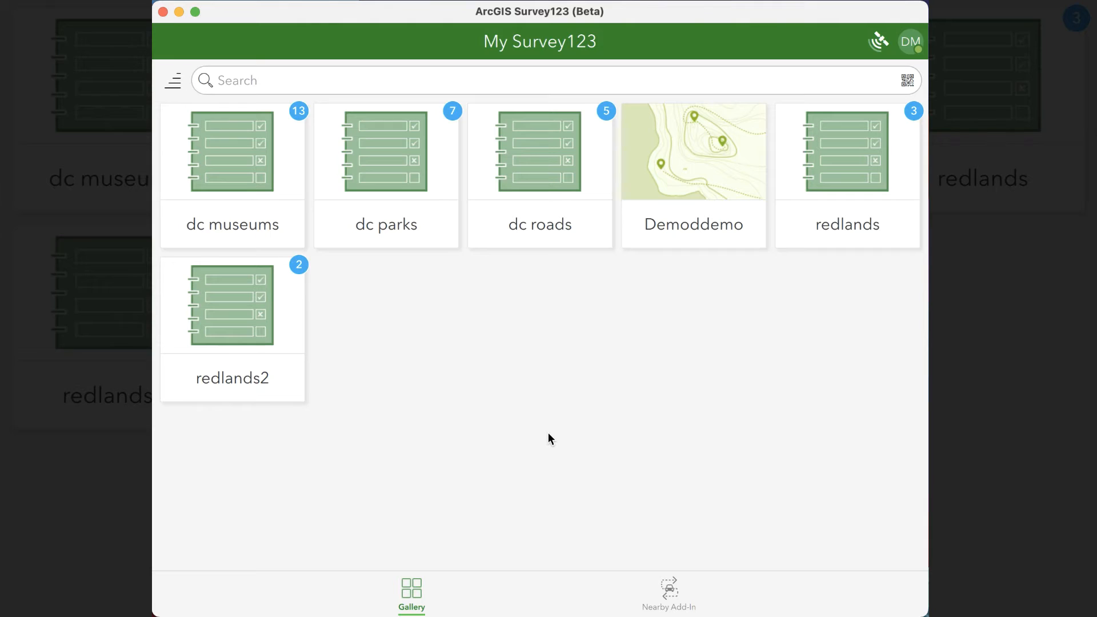
Step: Open the Nearby Add-In, view its empty list, then open the Rock Creek Park – edit 3 record
click(668, 594)
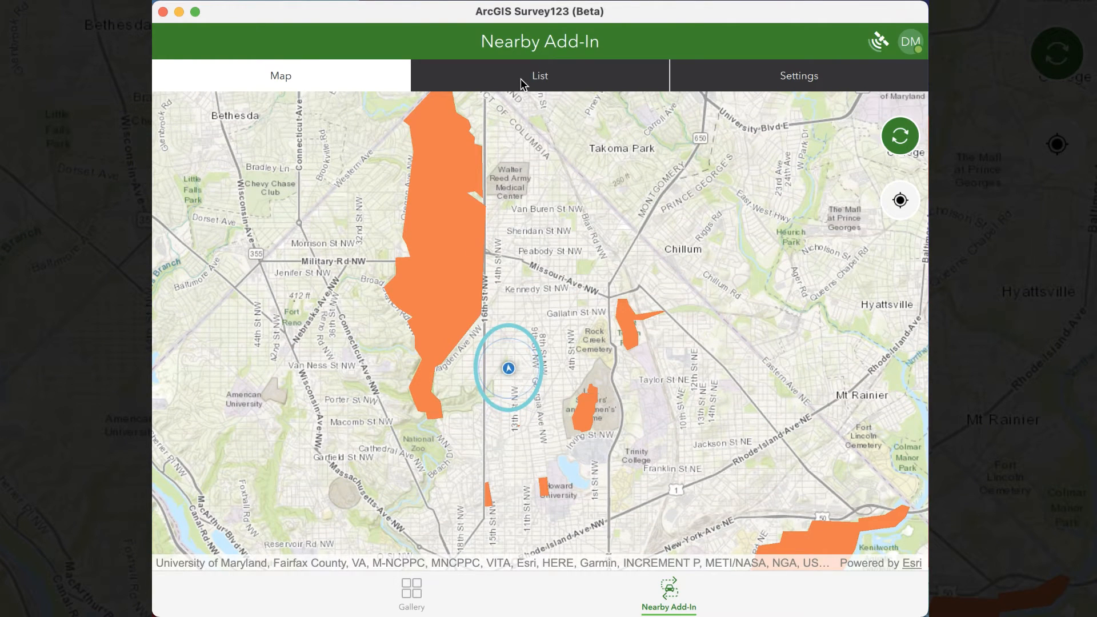
click(538, 75)
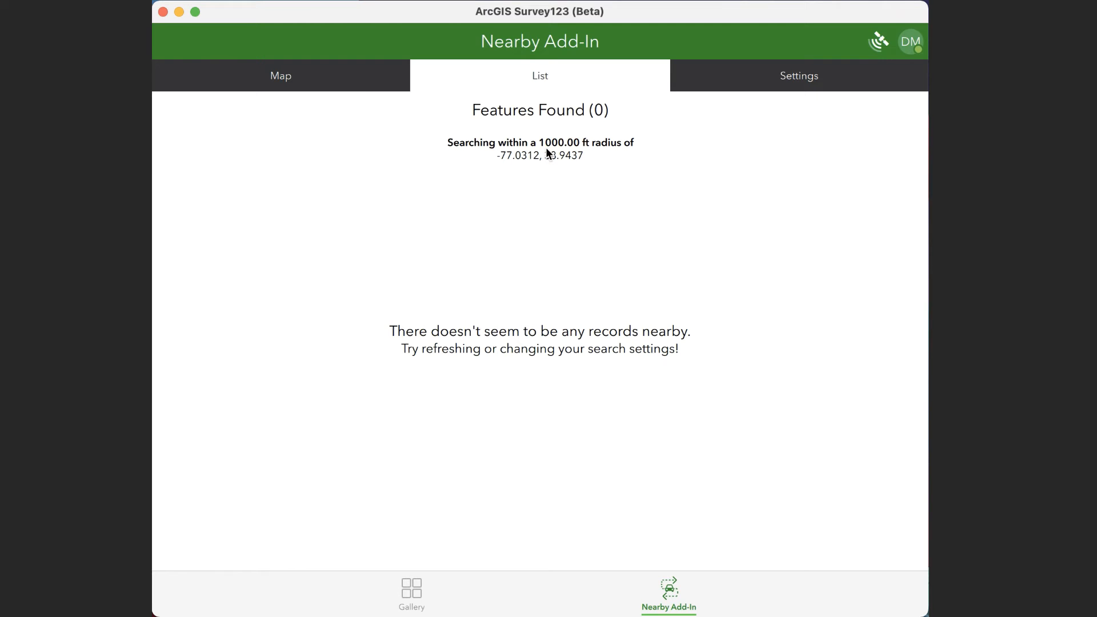
click(280, 76)
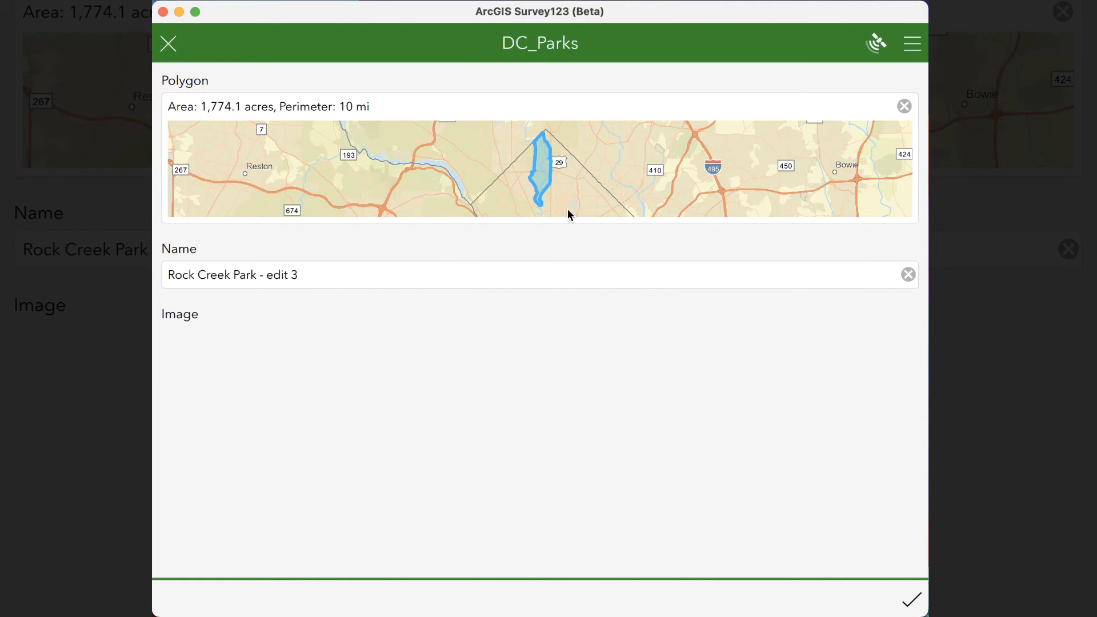
mouse_move(548, 153)
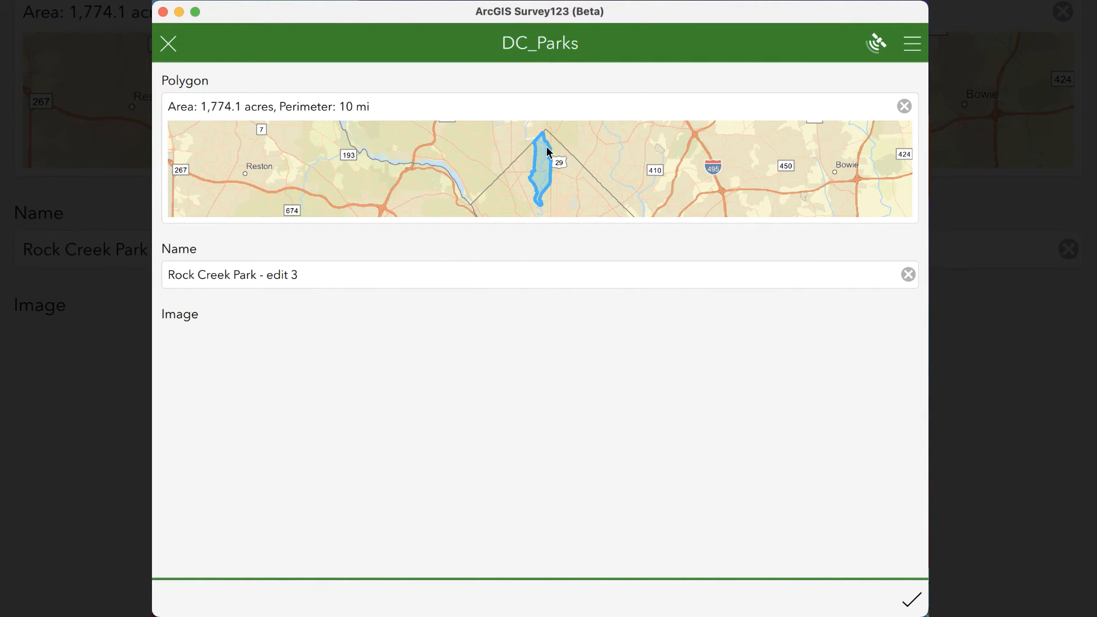
Step: Change the park name's trailing 3 to 4 and submit the record
click(436, 274)
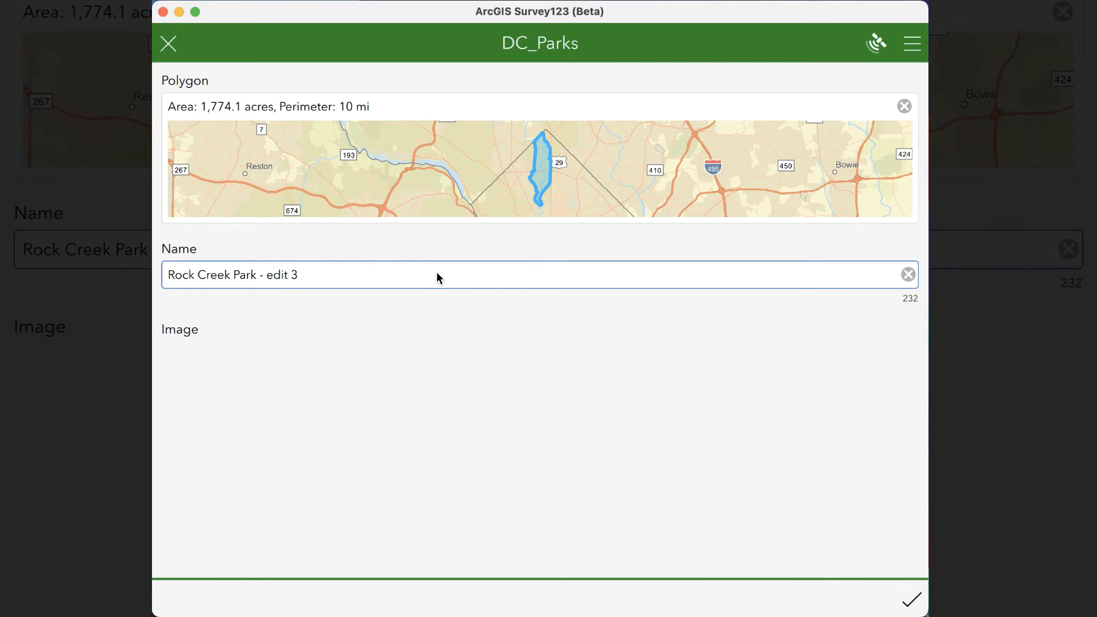
key(backspace)
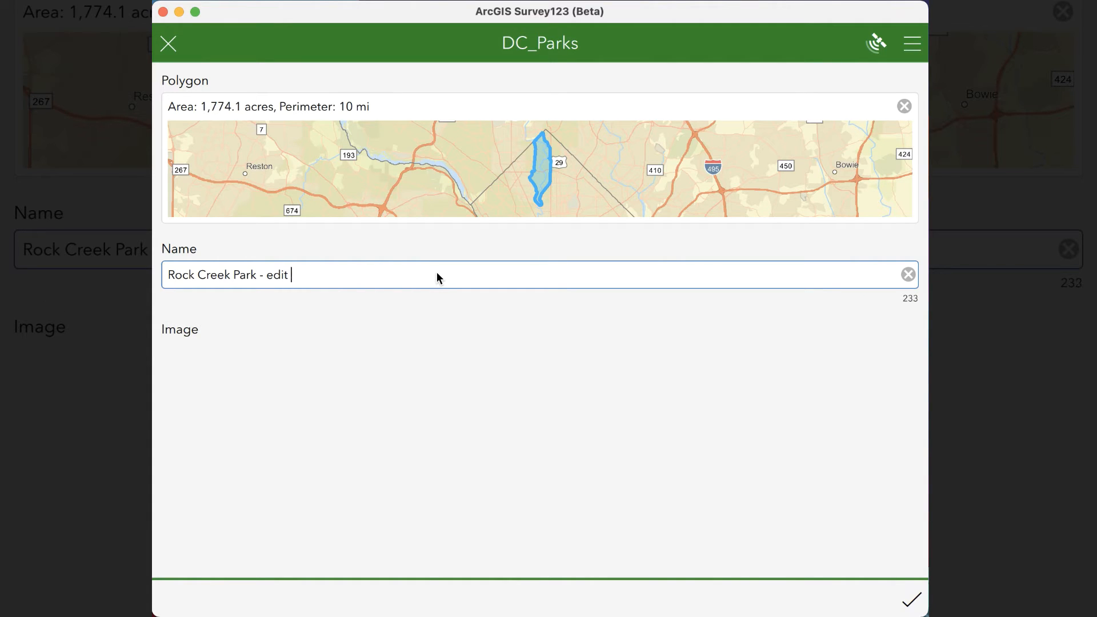
text(4)
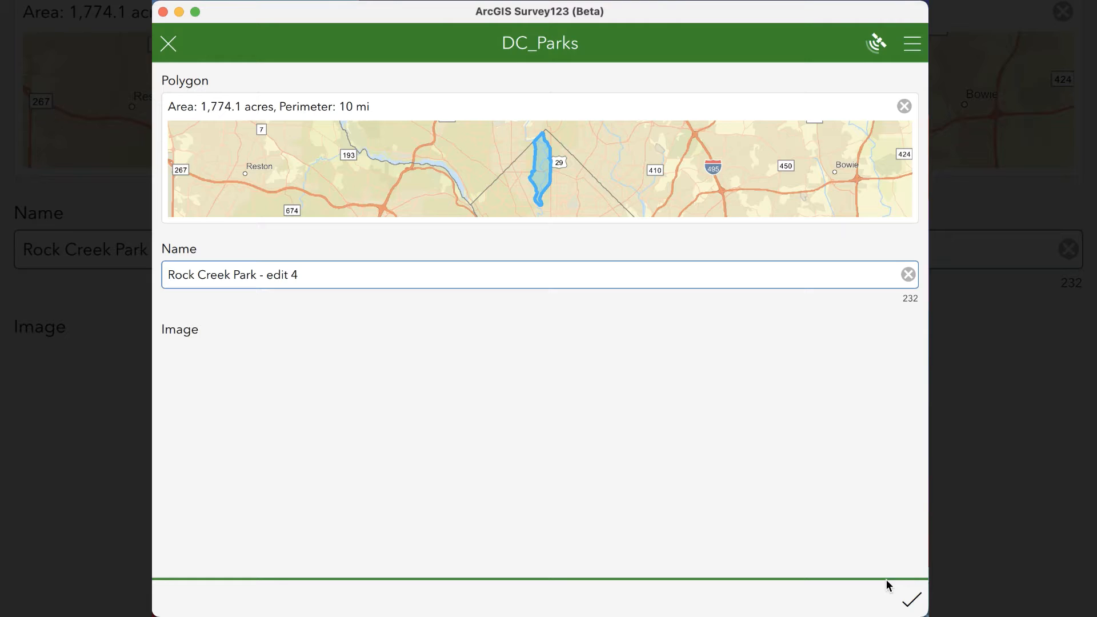
click(909, 599)
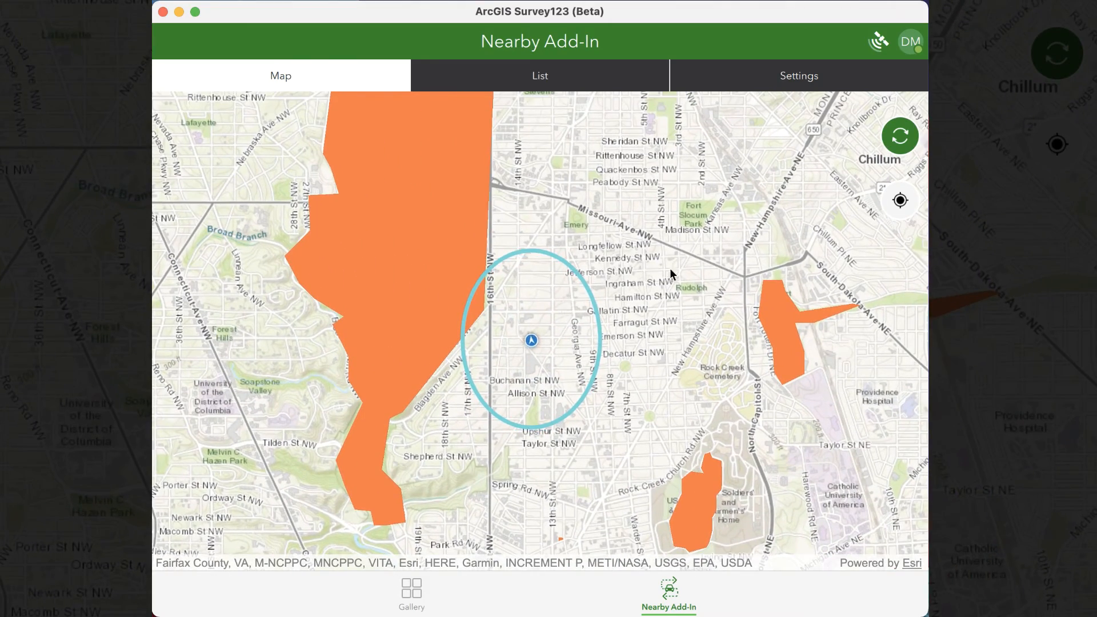
Step: Reopen Rock Creek Park - edit 4 from the nearby list and submit it as edit 5
click(538, 76)
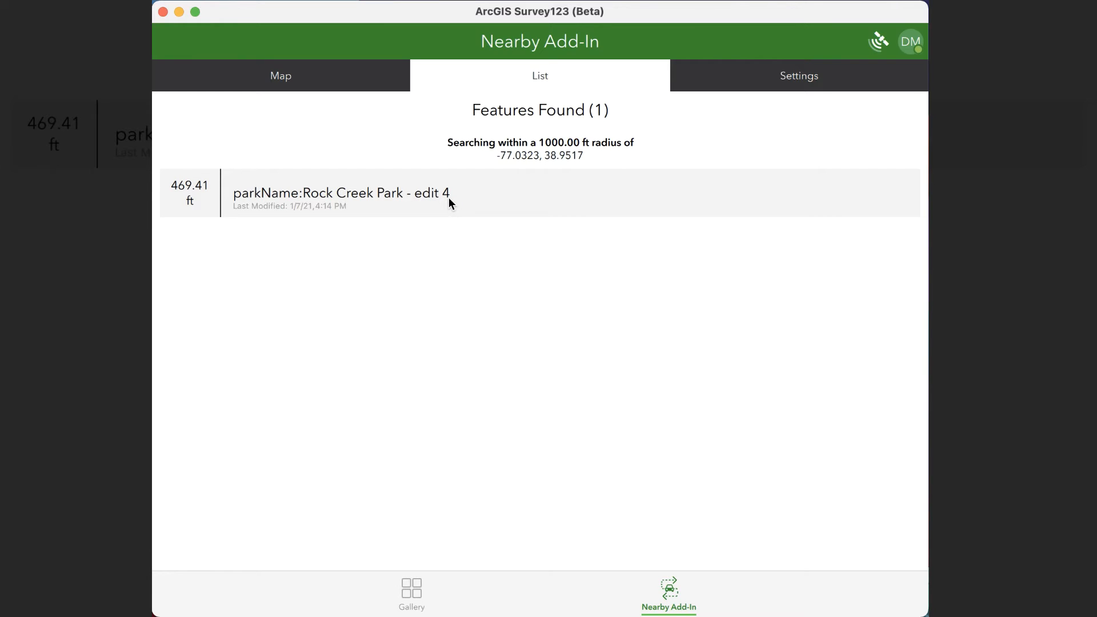
click(340, 193)
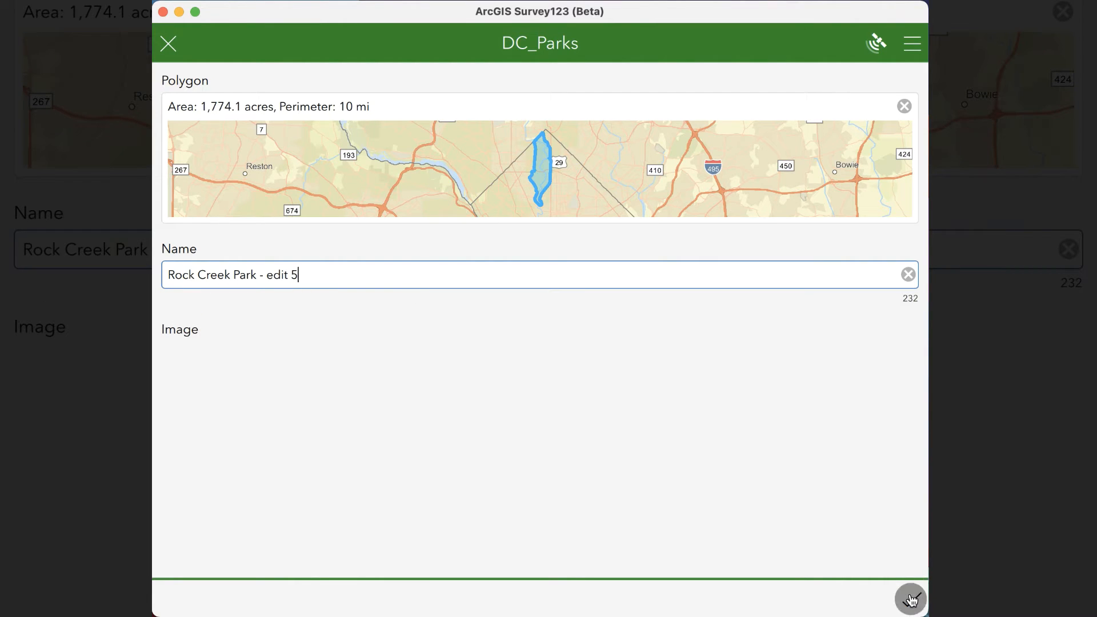
click(910, 599)
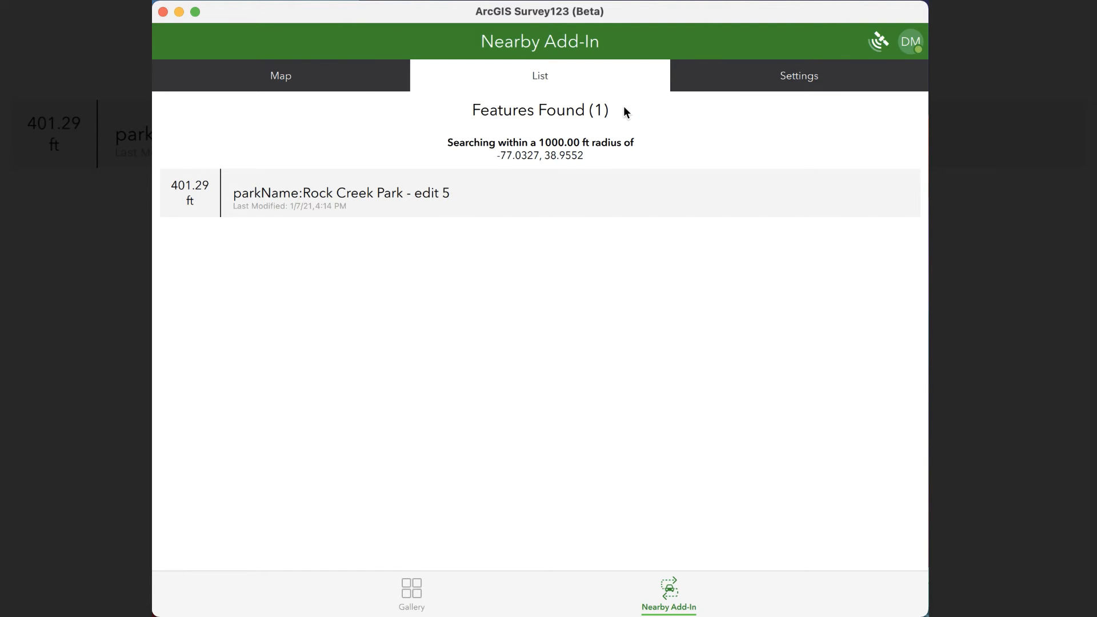
click(798, 75)
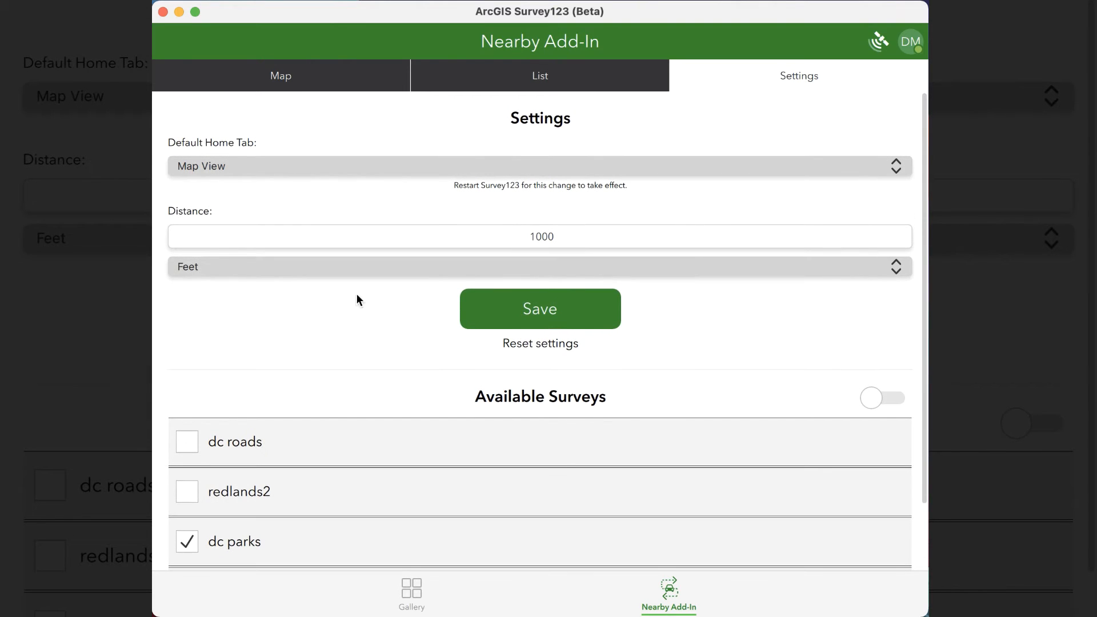
Step: Save a 2-mile search radius and review the eight park features on the map and list
click(539, 266)
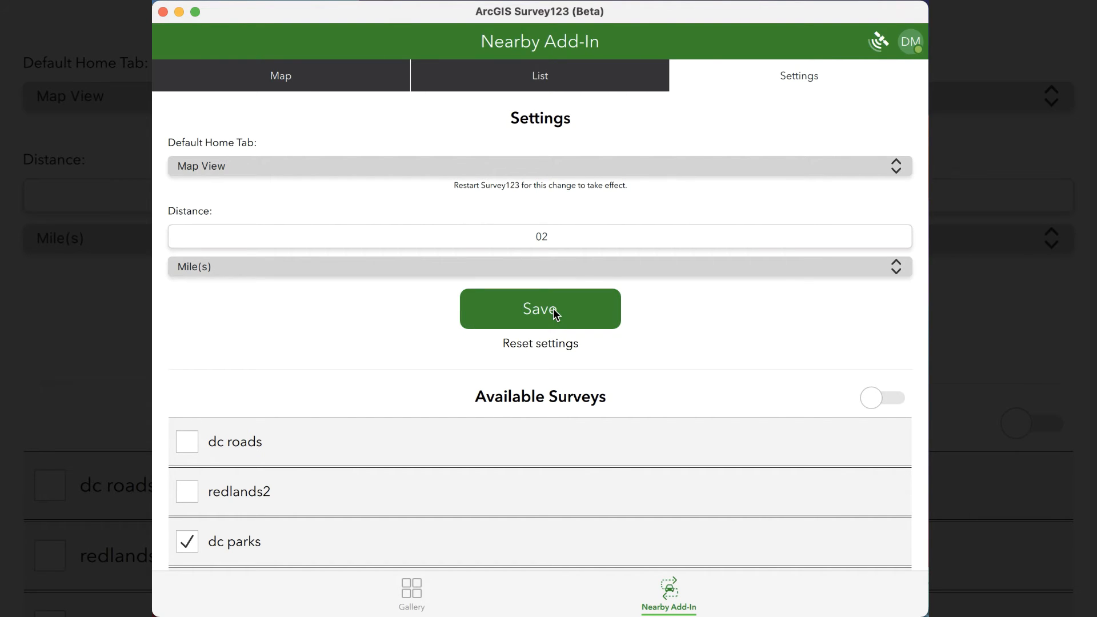
mouse_move(295, 213)
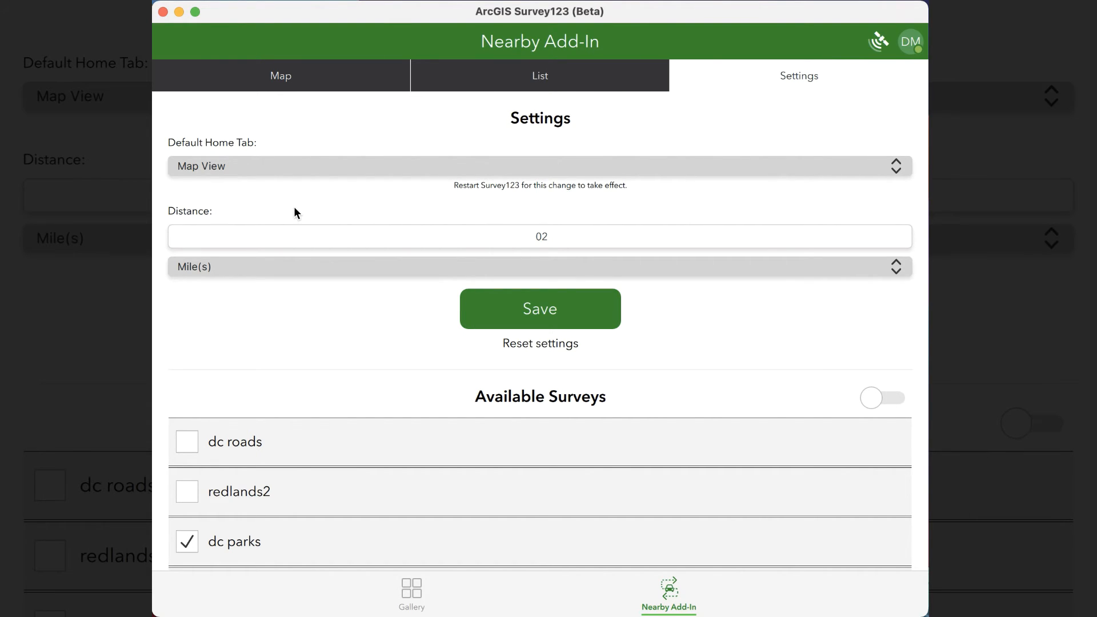
click(280, 75)
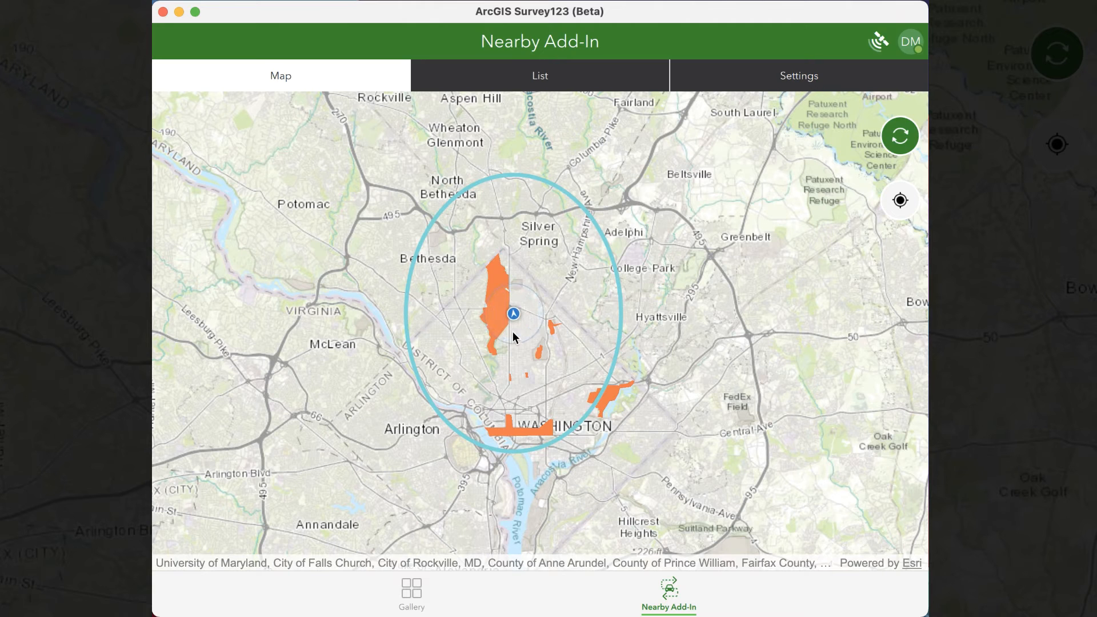
click(539, 75)
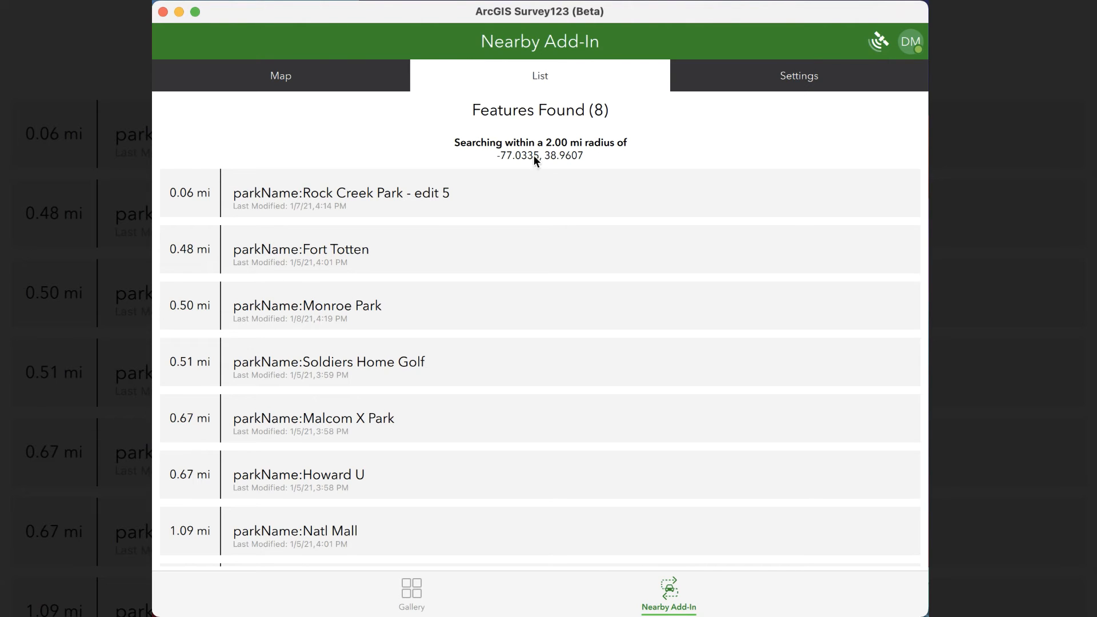
click(798, 75)
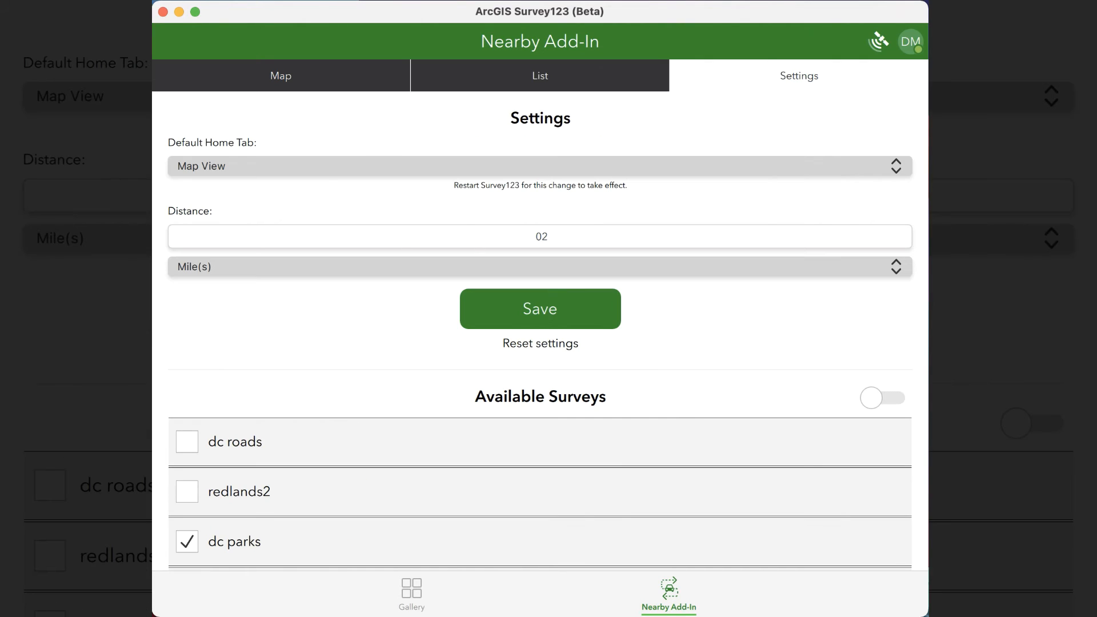
Step: Enable the dc roads survey and review the 27 nearby road and park features on map and list
scroll(down, 3)
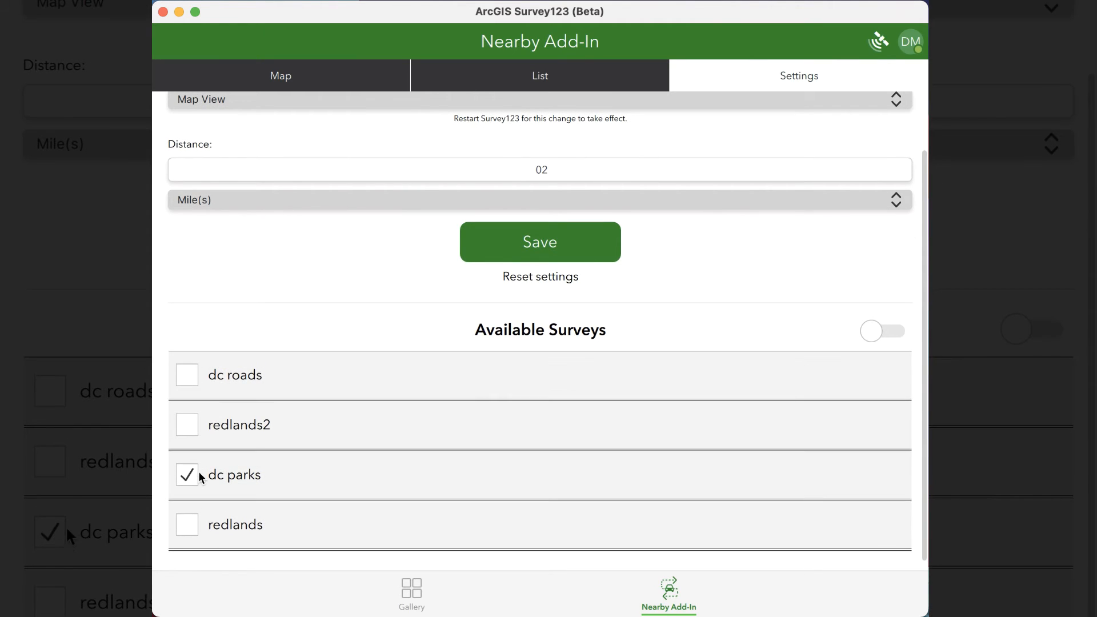
click(187, 374)
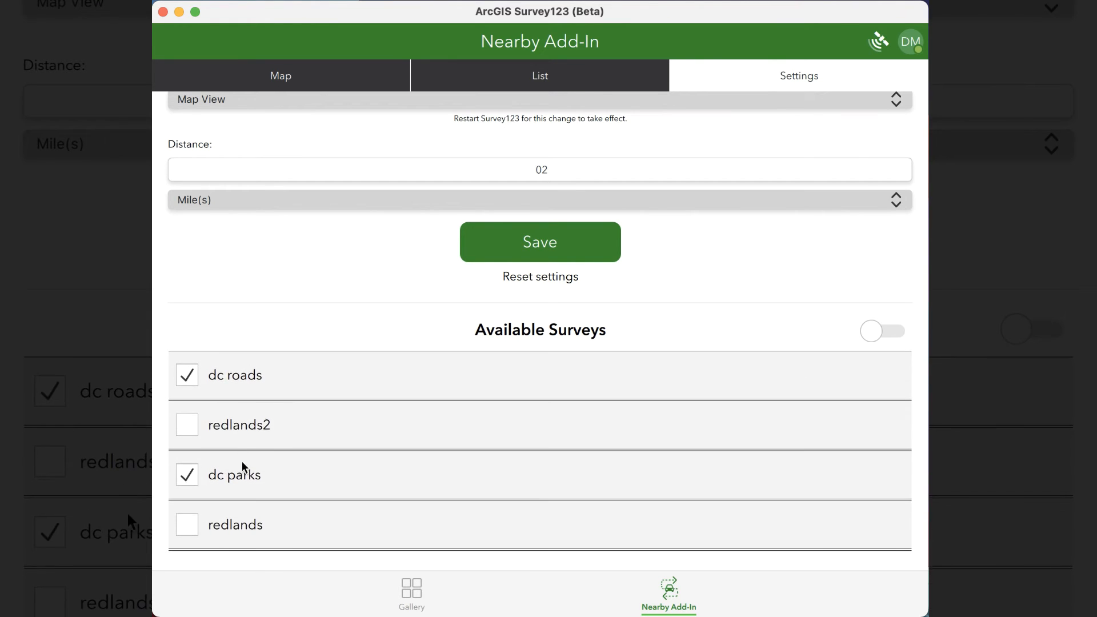
scroll(down, 3)
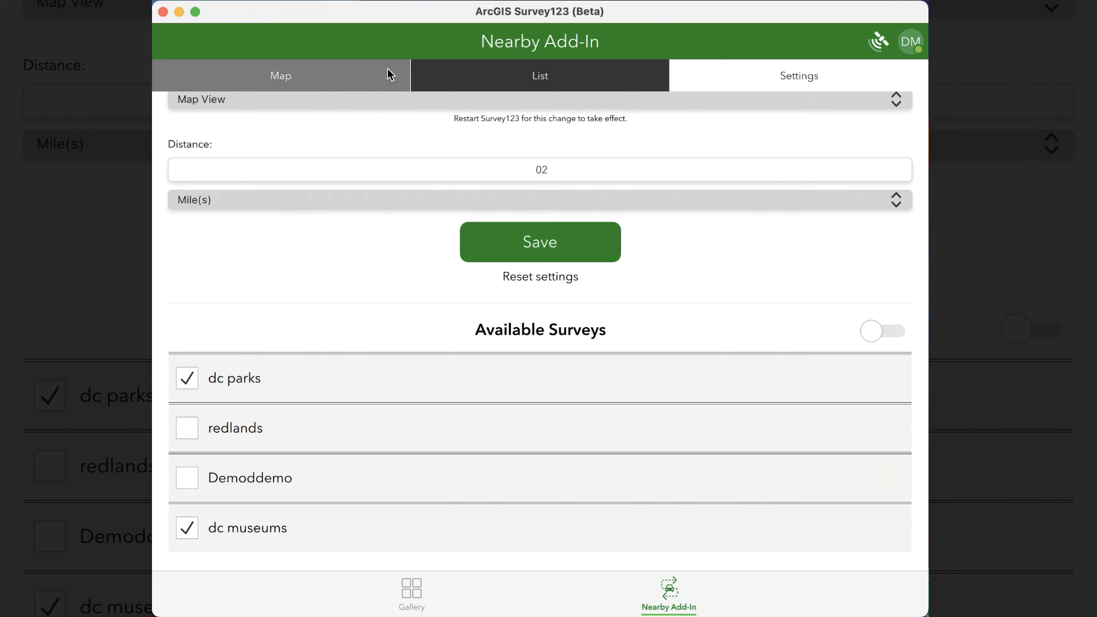
click(280, 76)
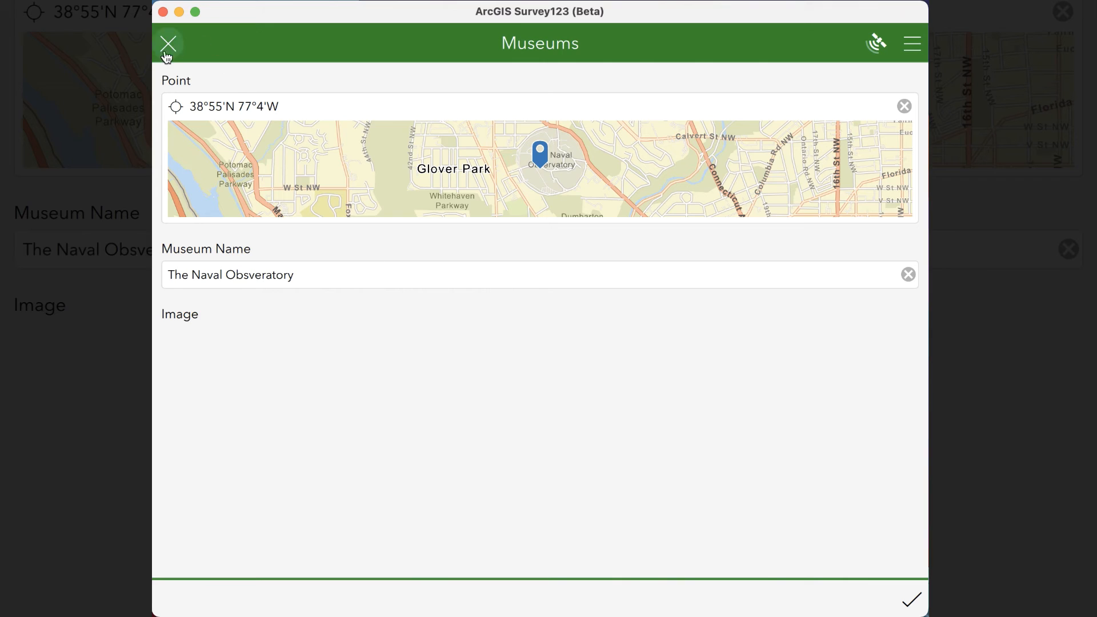
click(168, 43)
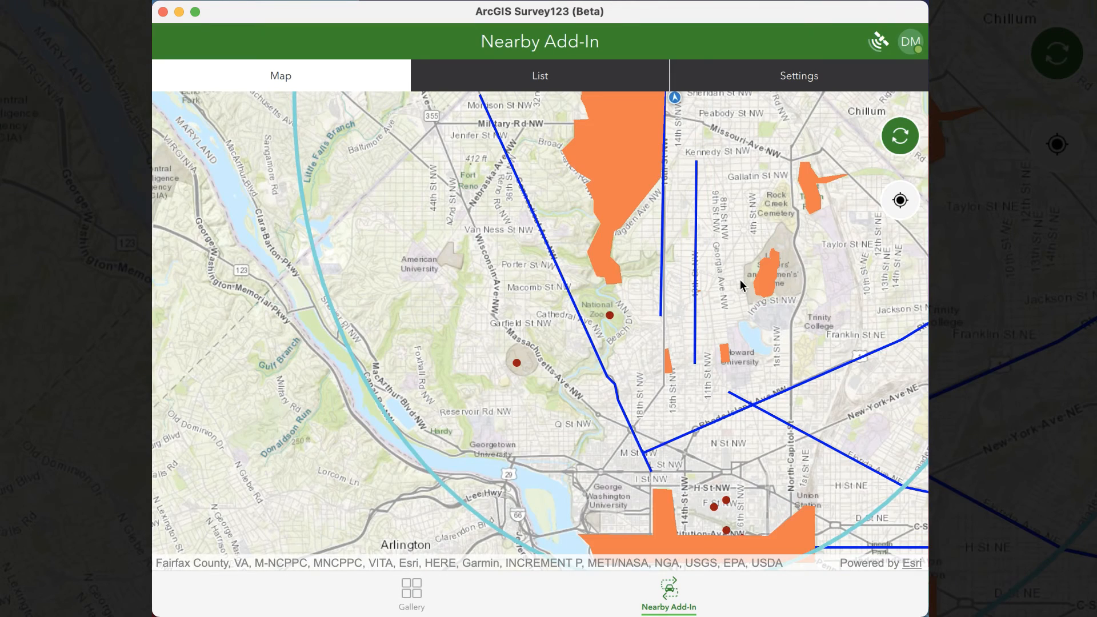
click(539, 75)
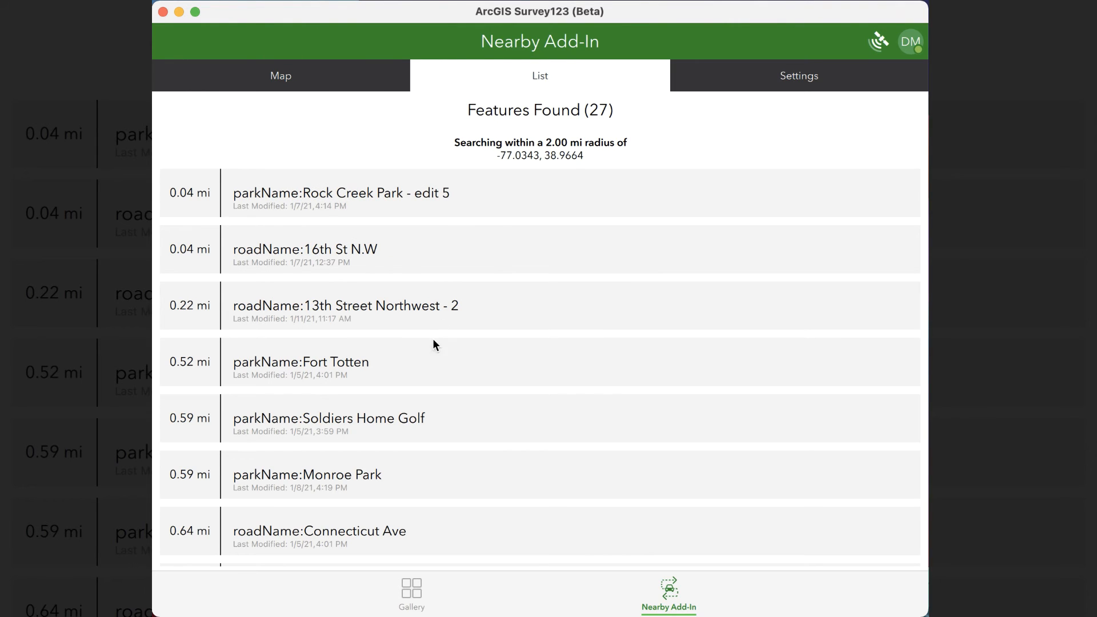
click(798, 75)
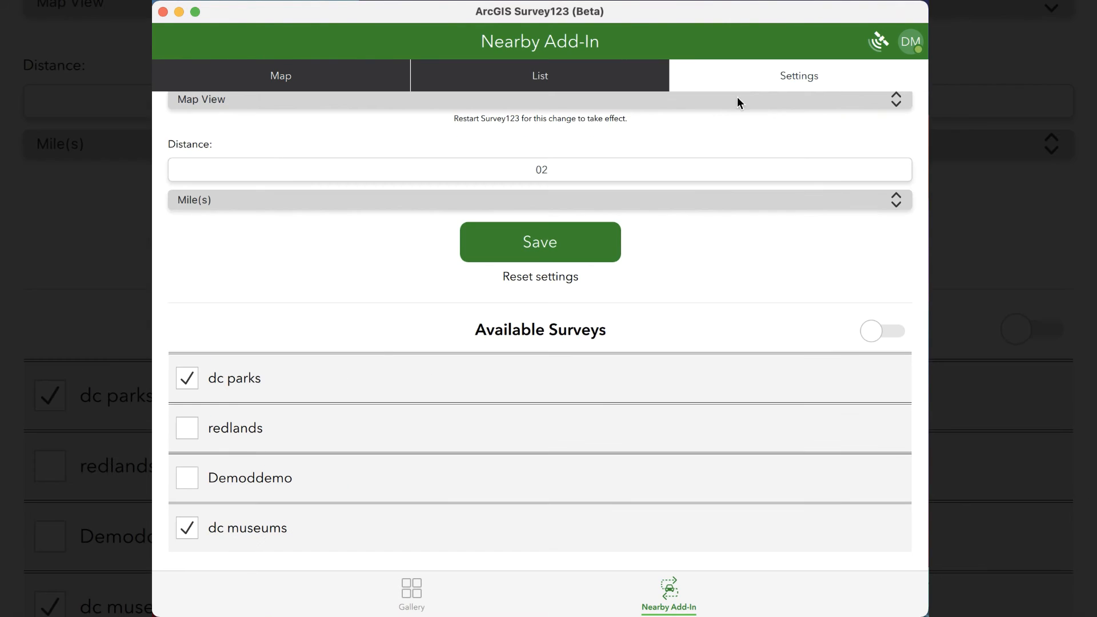
mouse_move(828, 364)
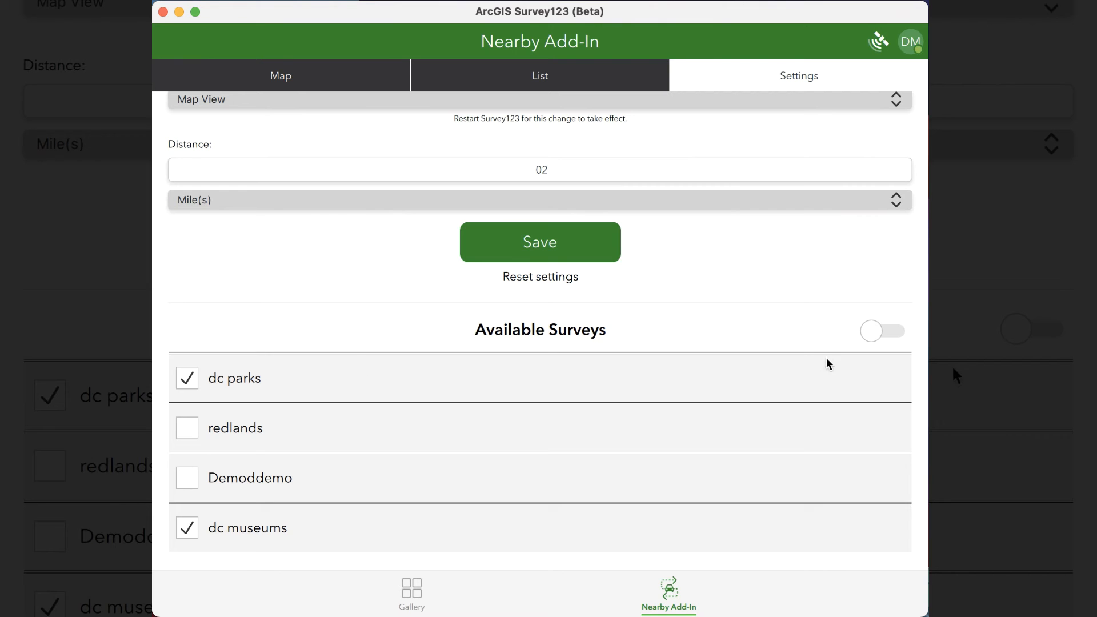
Step: Toggle the Available Surveys select-all option and review the resulting nearby search
click(882, 331)
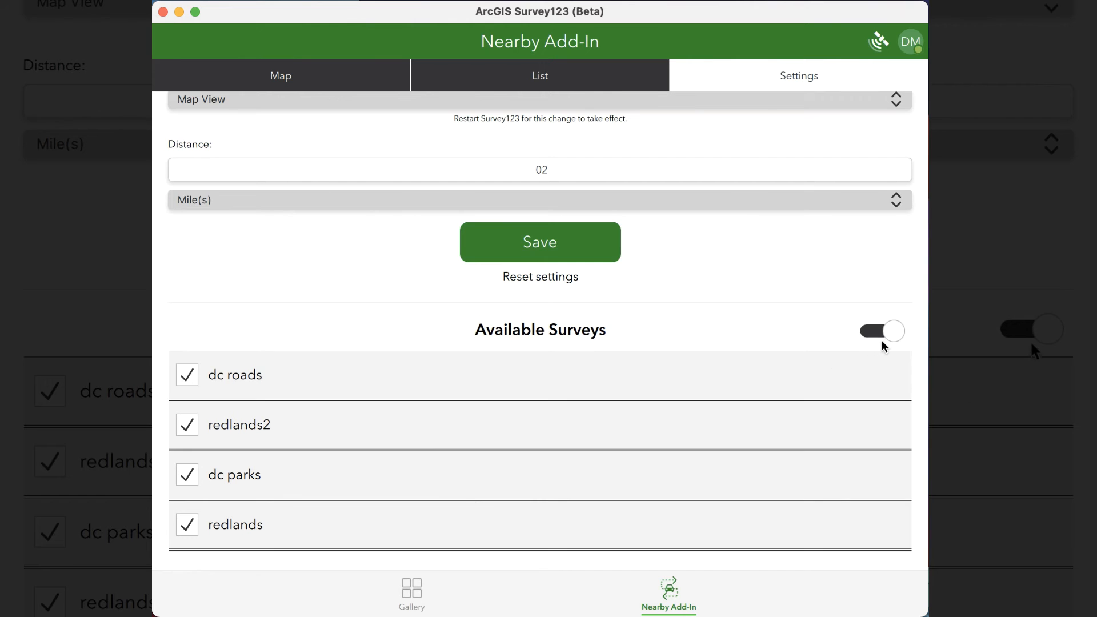
click(881, 330)
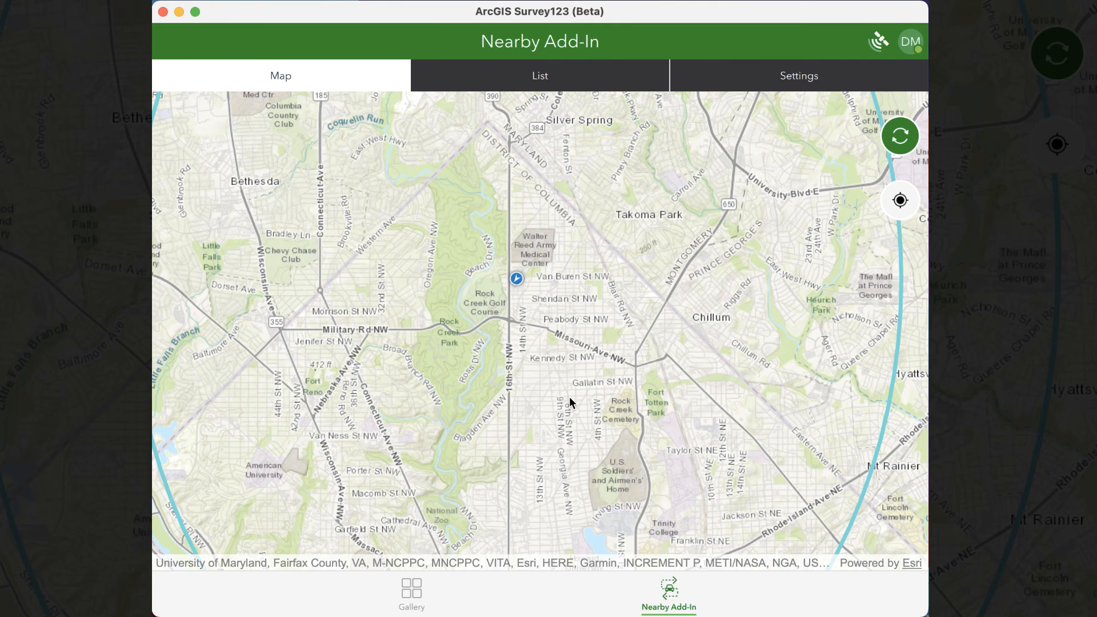
click(797, 75)
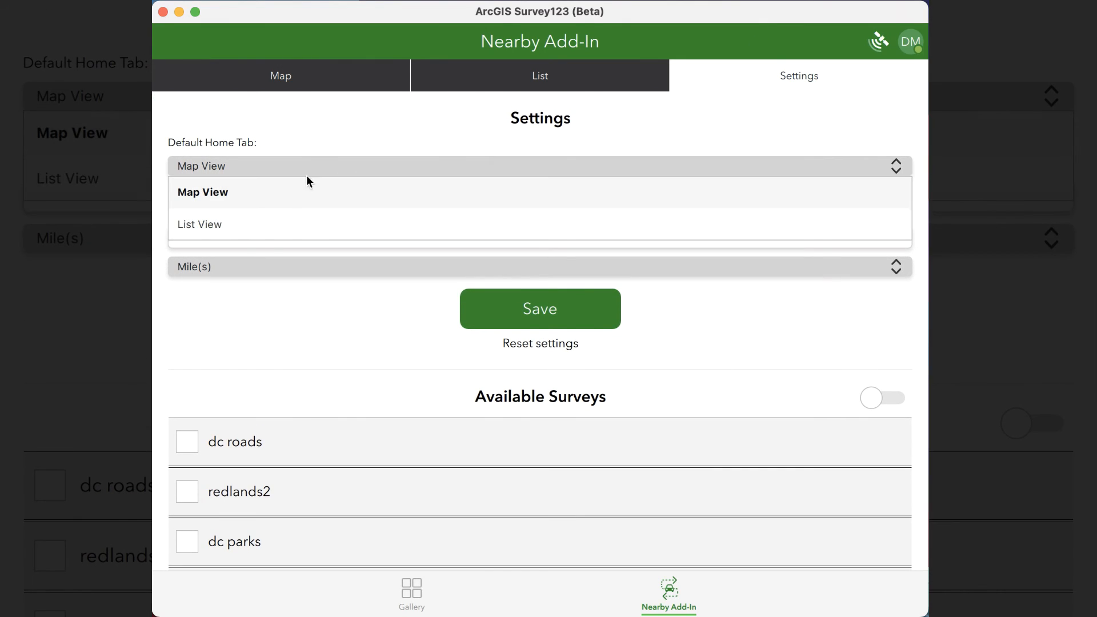
mouse_move(278, 232)
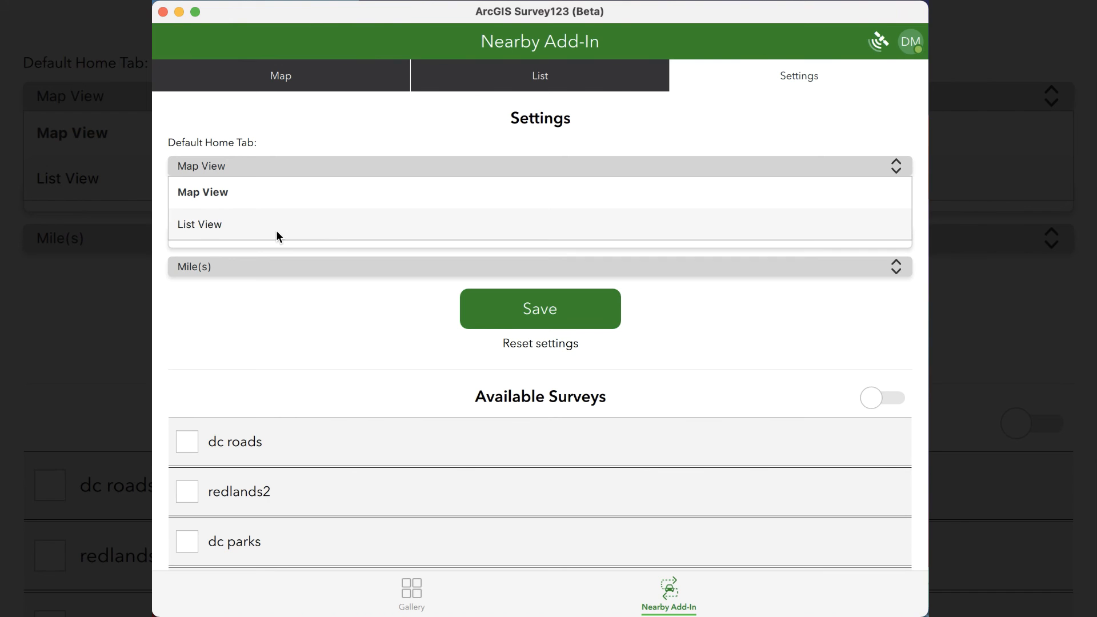
mouse_move(293, 205)
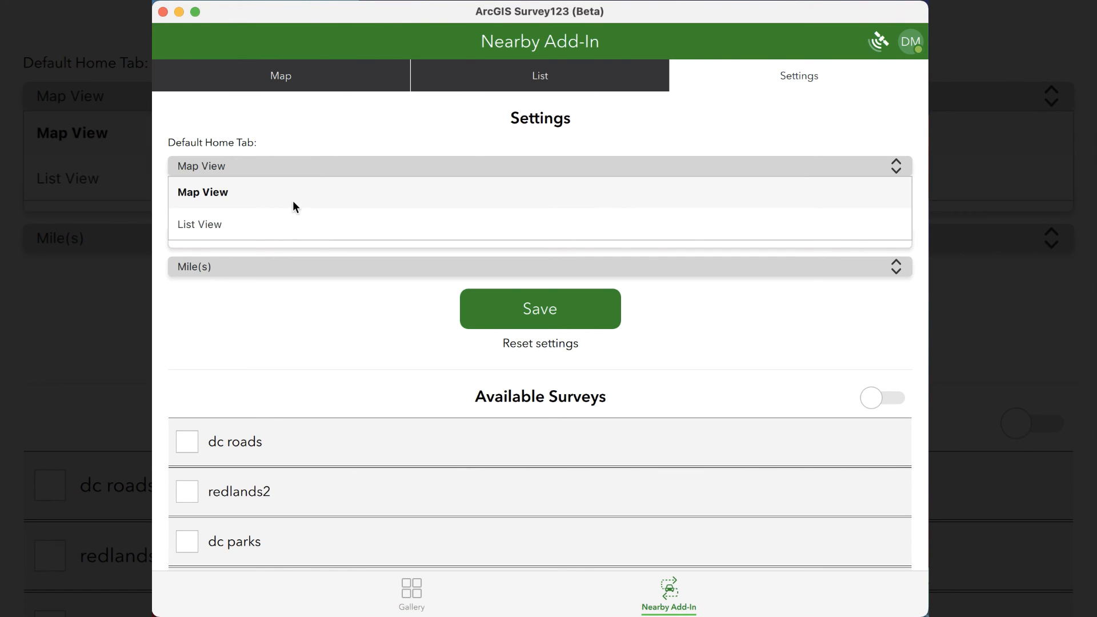
Step: Choose List View in the Default Home Tab dropdown, triggering the restart notice
click(199, 224)
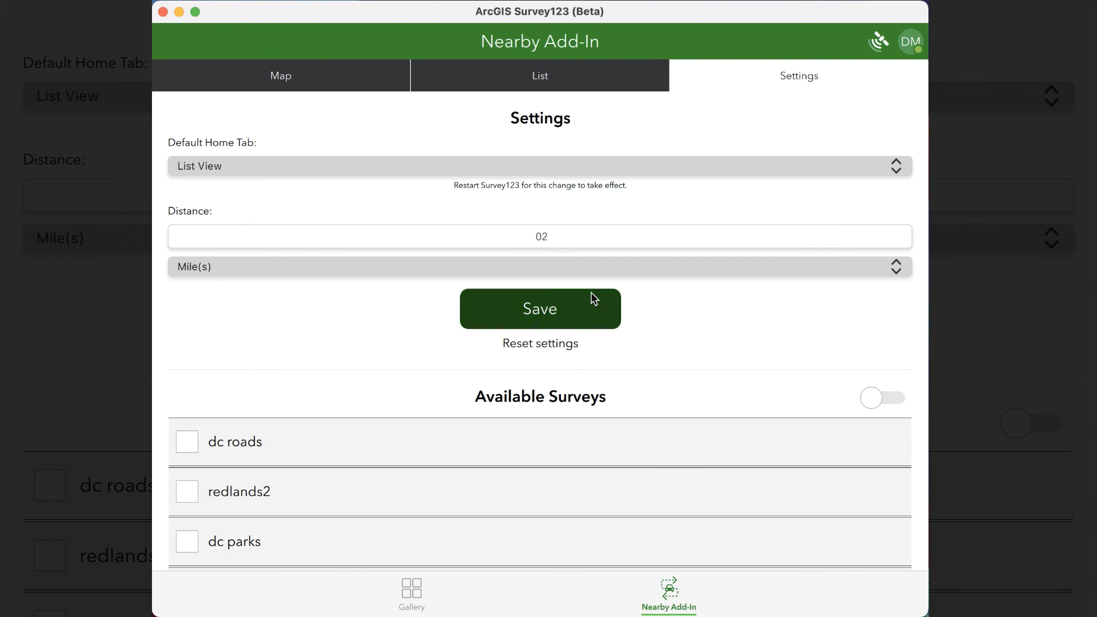